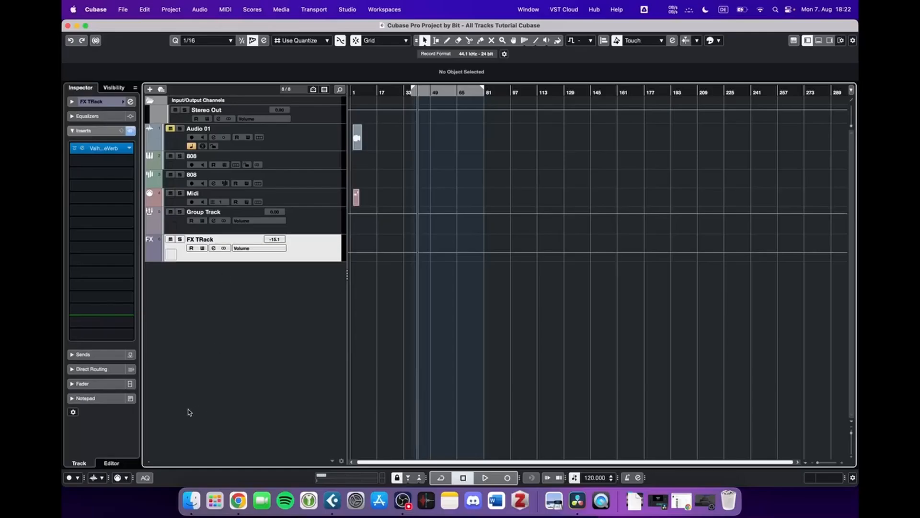
pyautogui.moveTo(267, 367)
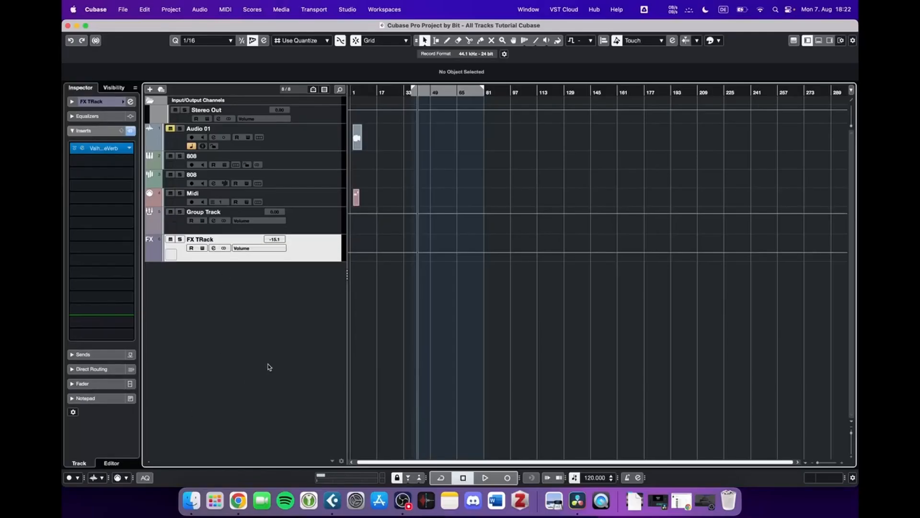
pyautogui.moveTo(325, 265)
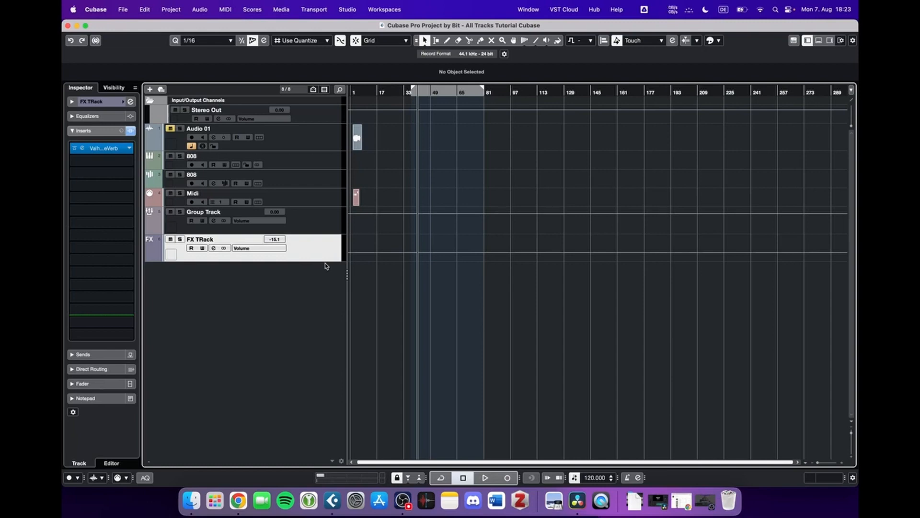
pyautogui.moveTo(385, 260)
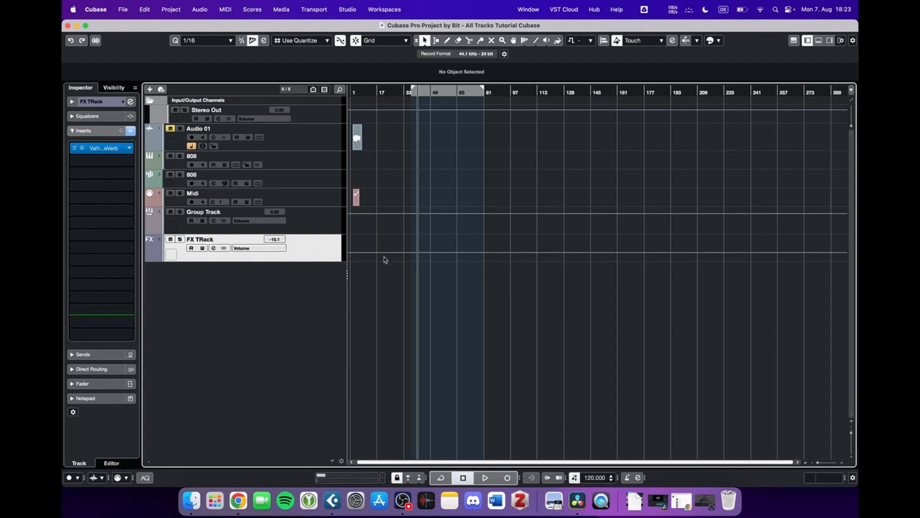
pyautogui.moveTo(386, 291)
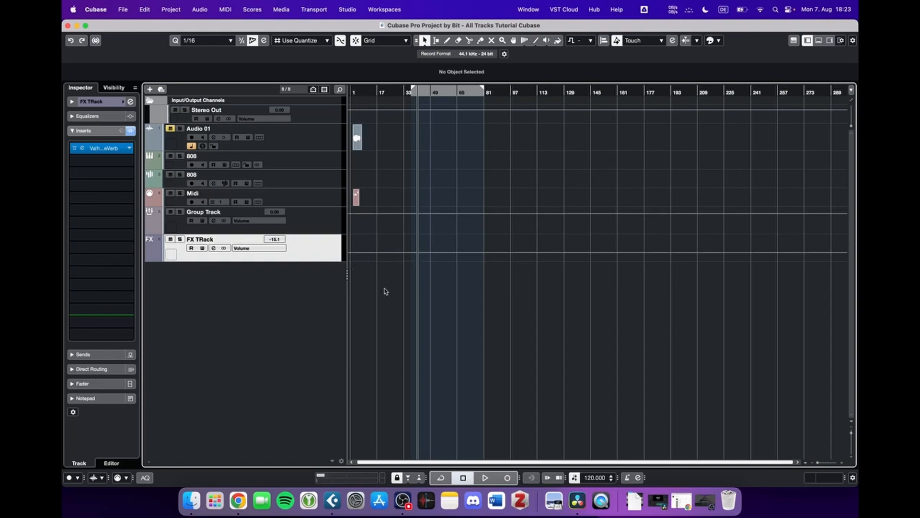
# Step: Import the Home - Resonance piano cover video with extracted audio and enlarge both tracks
pyautogui.click(190, 500)
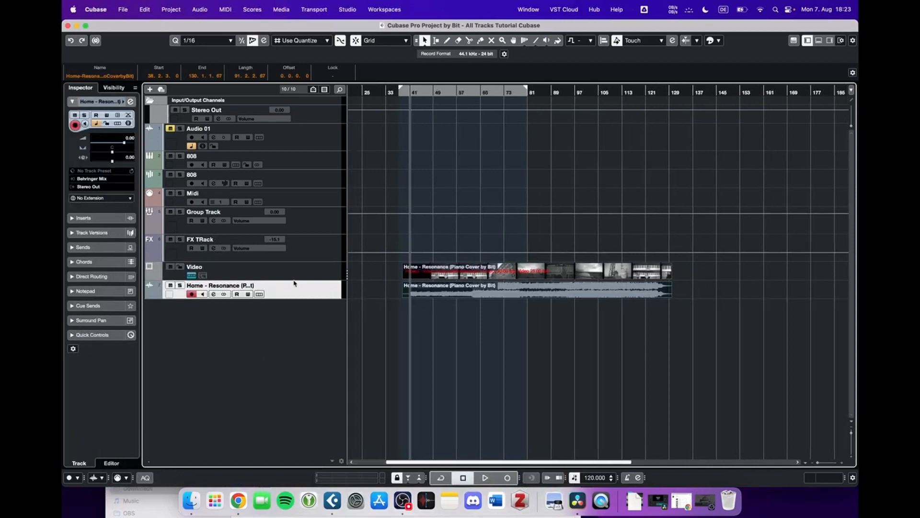
pyautogui.click(205, 270)
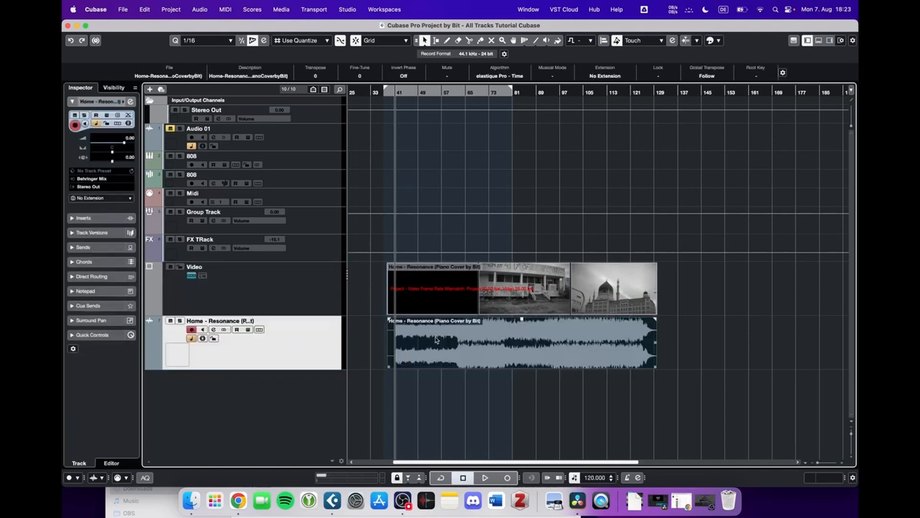
pyautogui.moveTo(388, 295)
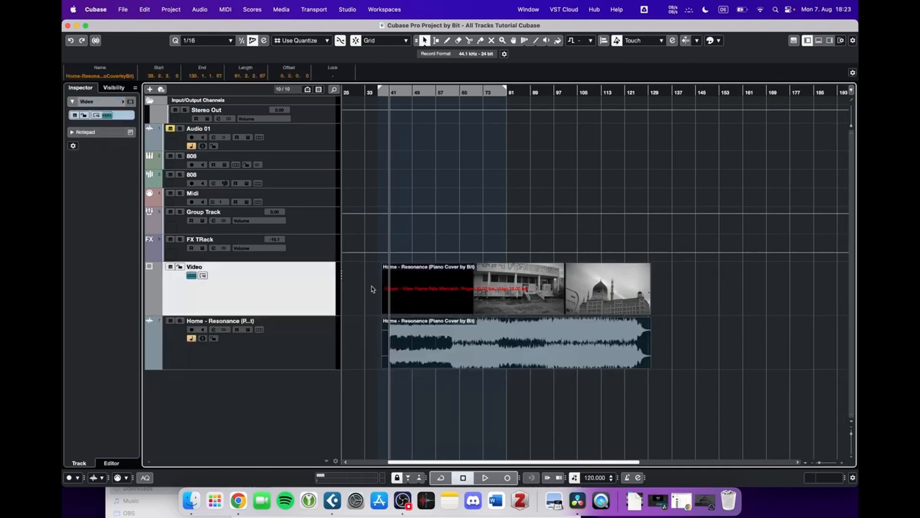
# Step: Show the Video Player window and play the project briefly, then stop
pyautogui.click(364, 286)
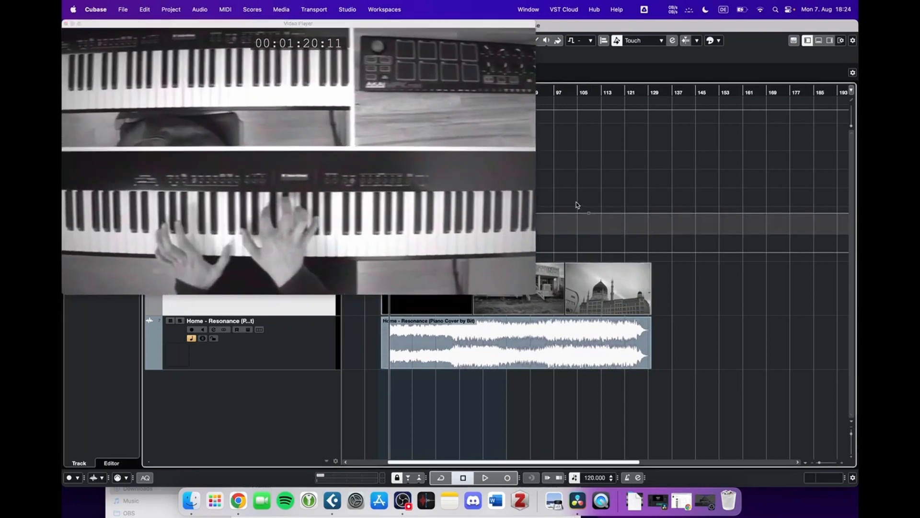
pyautogui.click(484, 478)
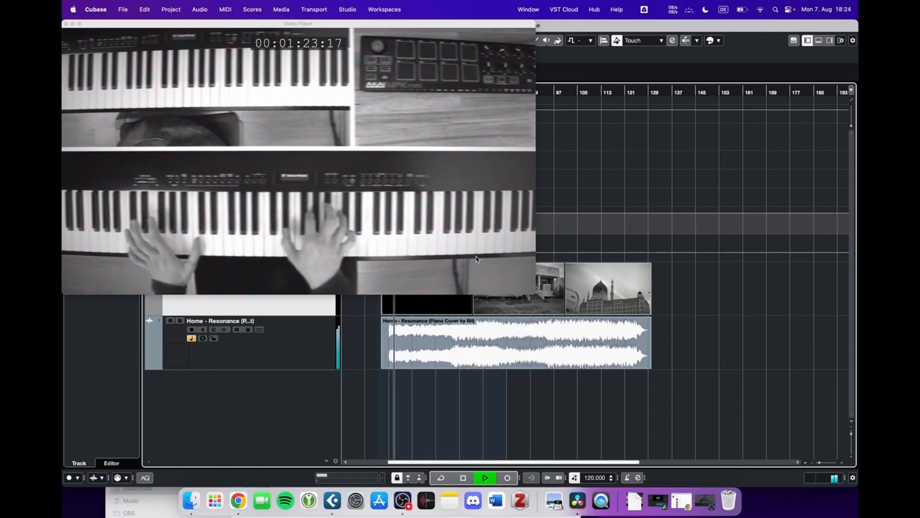
pyautogui.click(485, 477)
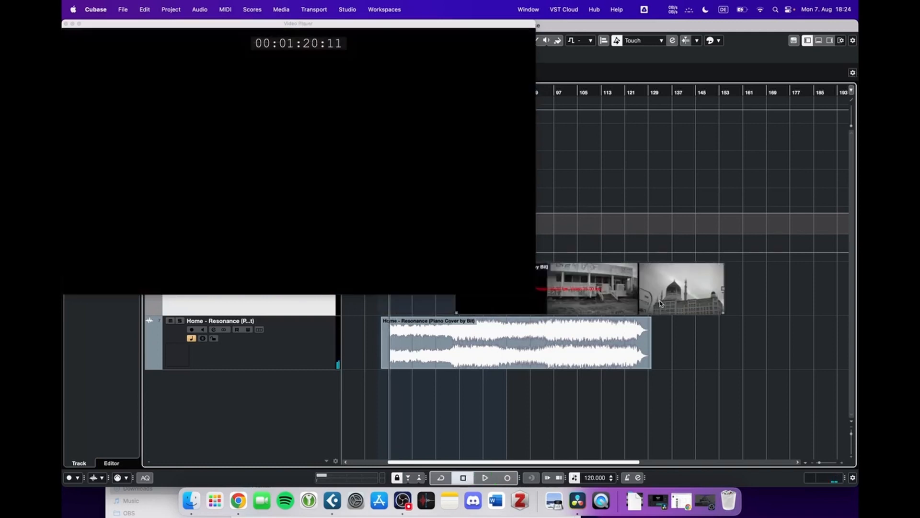
# Step: Split the video and audio events into matching parts rearranged from bar 33 with a gap, then close the Video Player
pyautogui.click(517, 343)
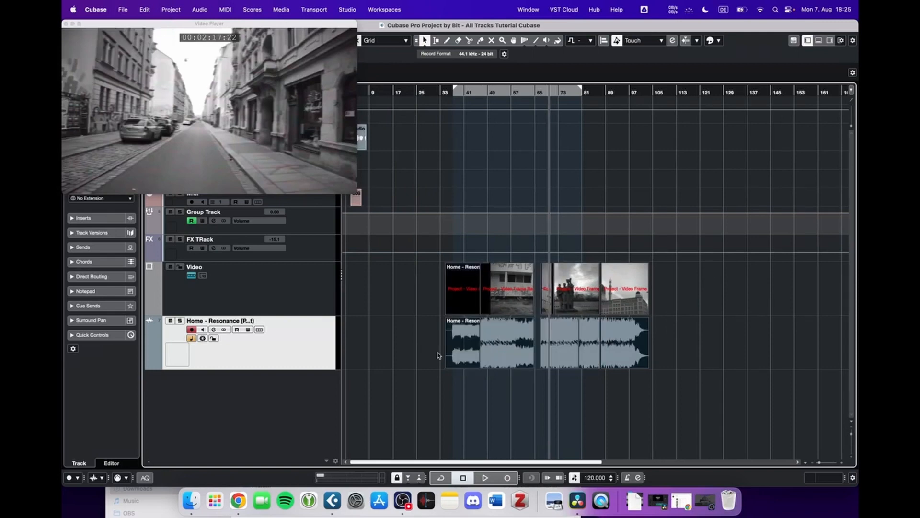
pyautogui.click(66, 25)
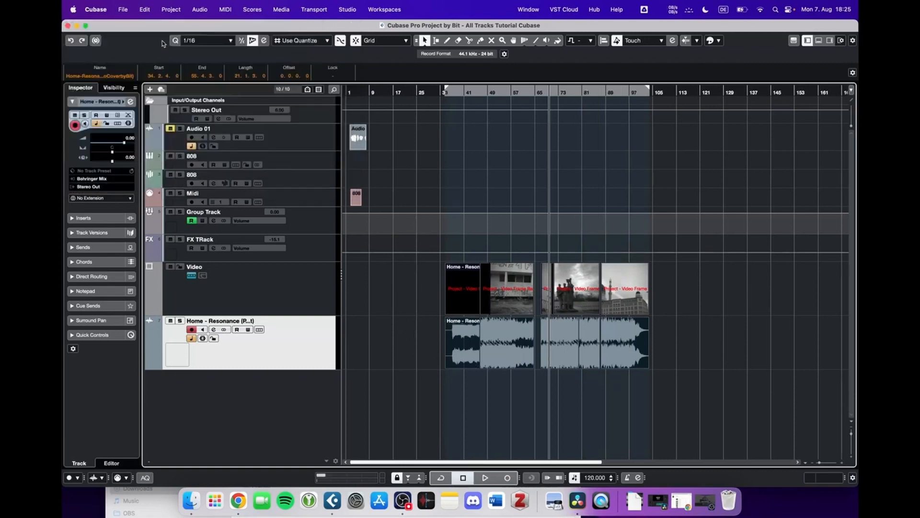
# Step: Start a video export named 'Test export' as MP4 / H.264 into the Movies folder
pyautogui.click(123, 9)
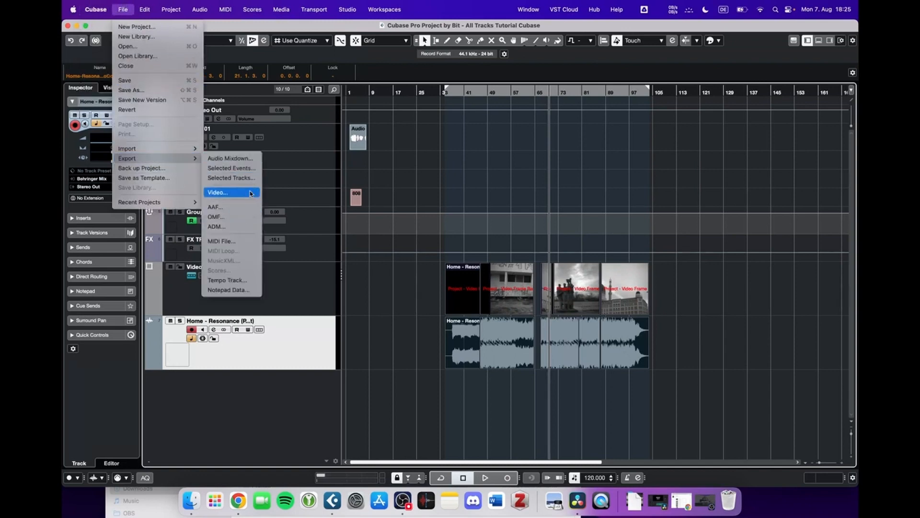
pyautogui.click(217, 191)
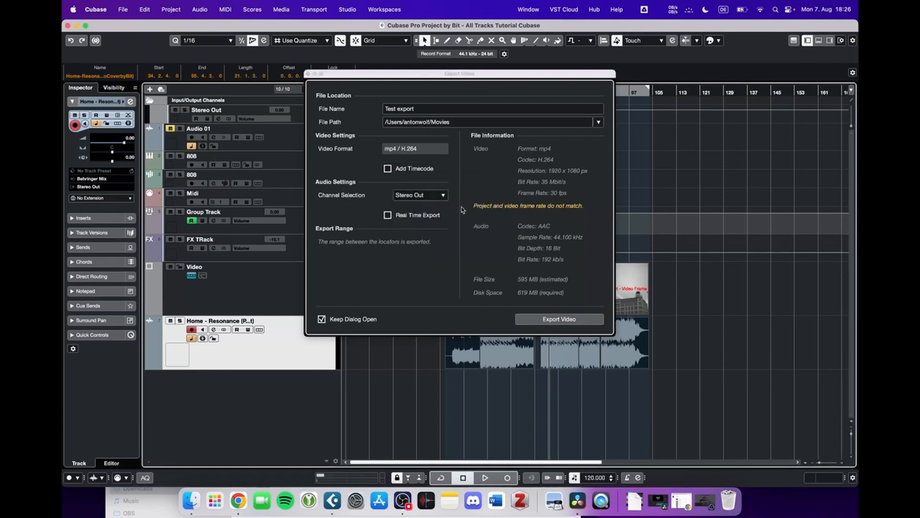
pyautogui.moveTo(493, 174)
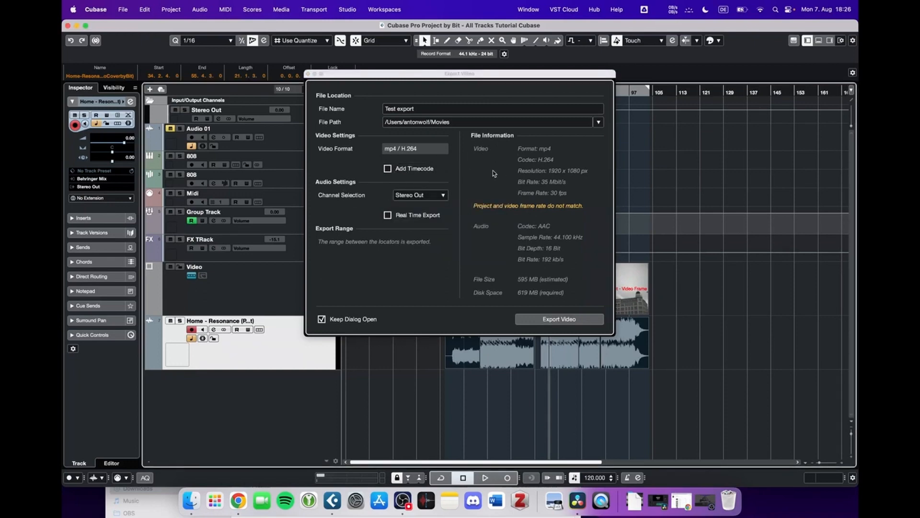
pyautogui.moveTo(491, 243)
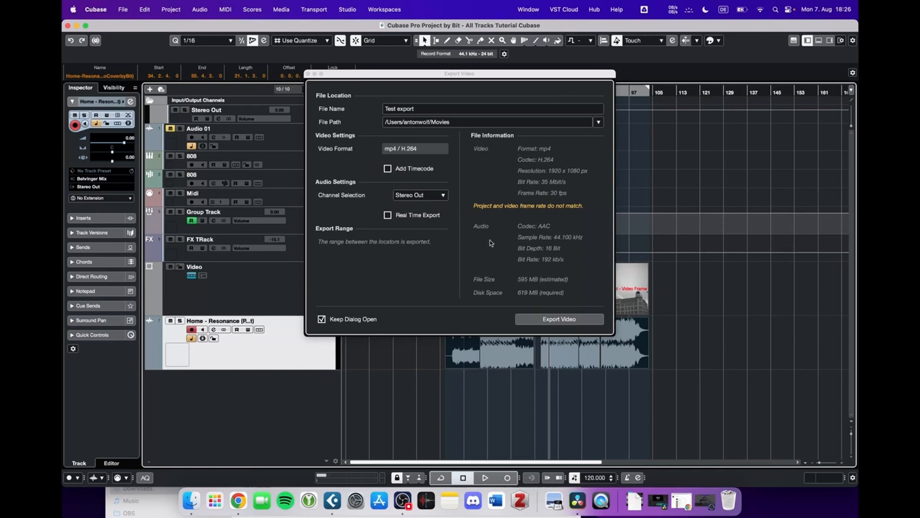
pyautogui.moveTo(532, 299)
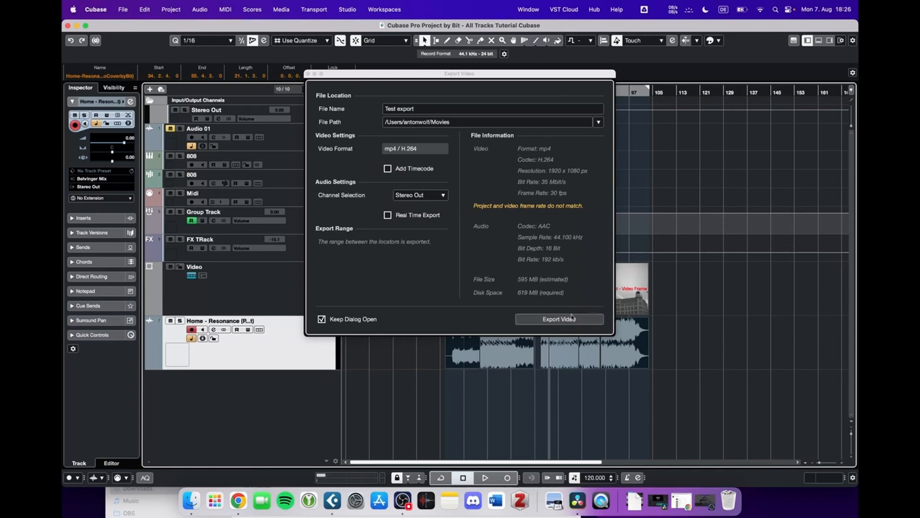
# Step: Launch the video export so the audio mixdown and rendering begin
pyautogui.click(558, 318)
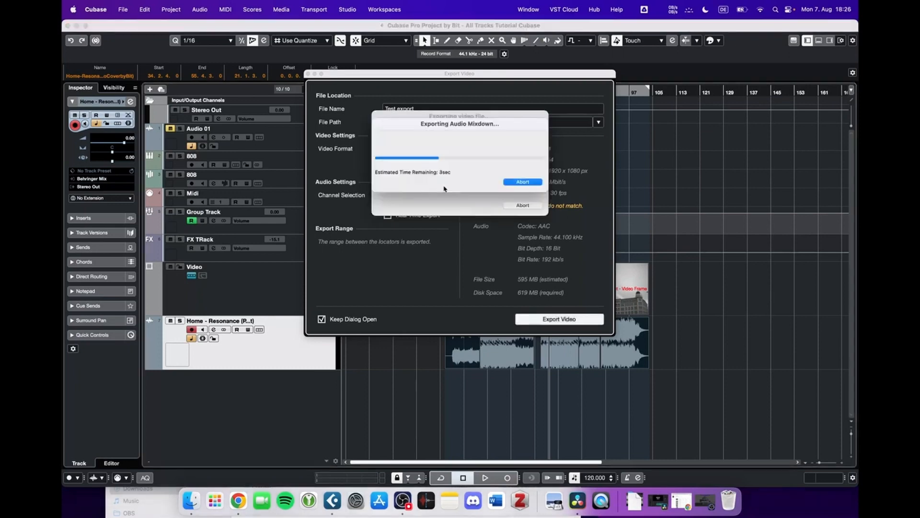
pyautogui.moveTo(474, 170)
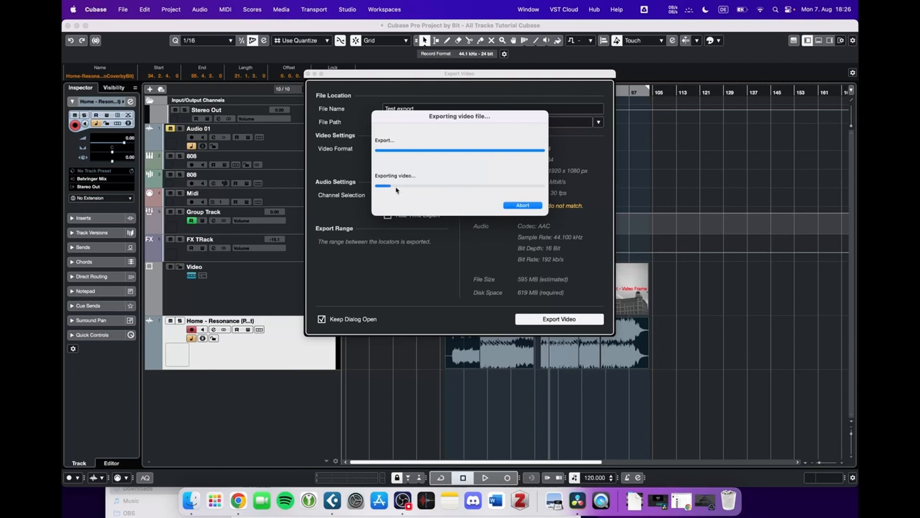
pyautogui.moveTo(425, 204)
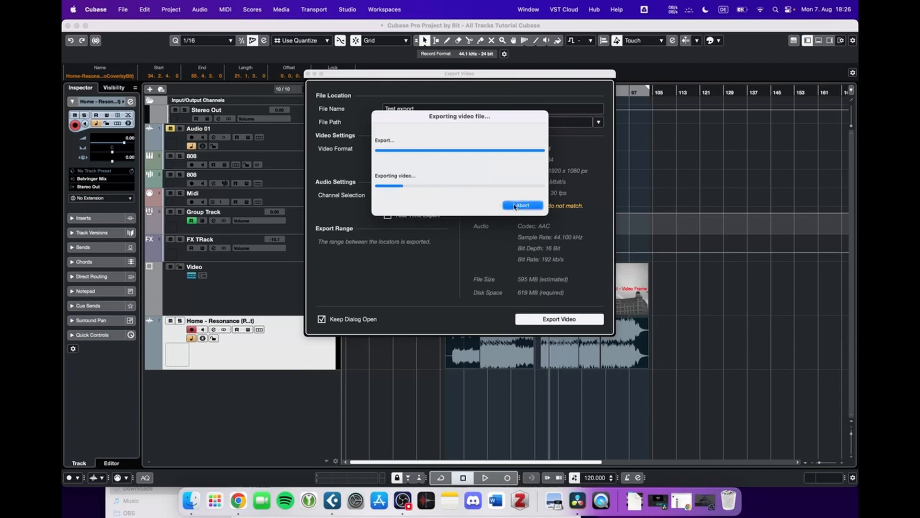
# Step: Abort the running export, dismiss the dialog, and butt the later parts against the first
pyautogui.click(522, 205)
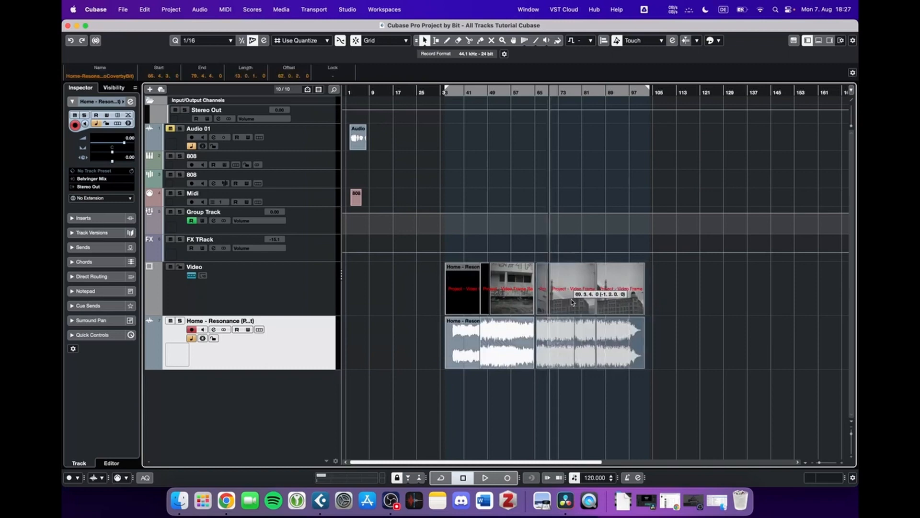
pyautogui.click(589, 288)
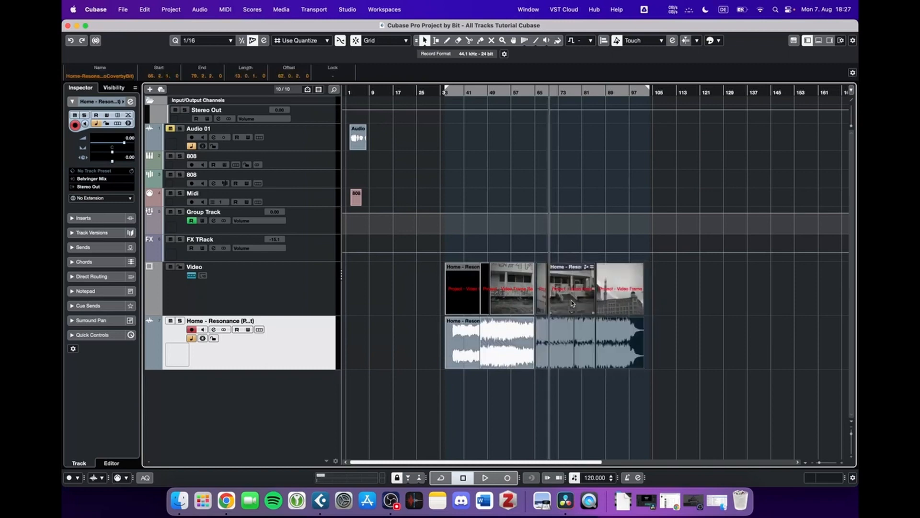